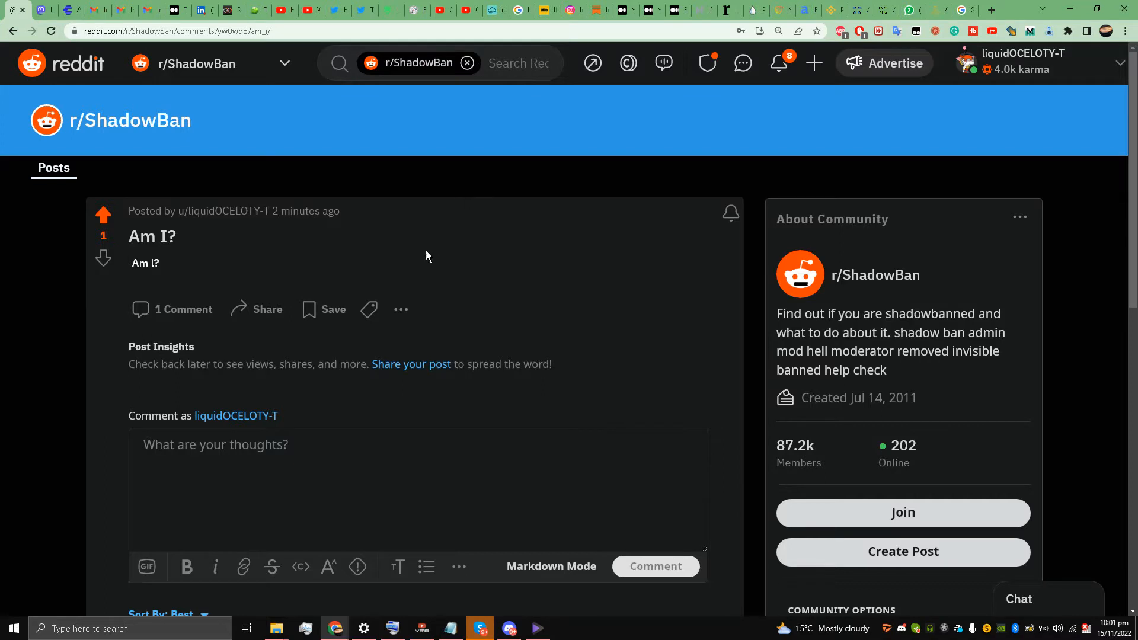
mouse_move(369, 243)
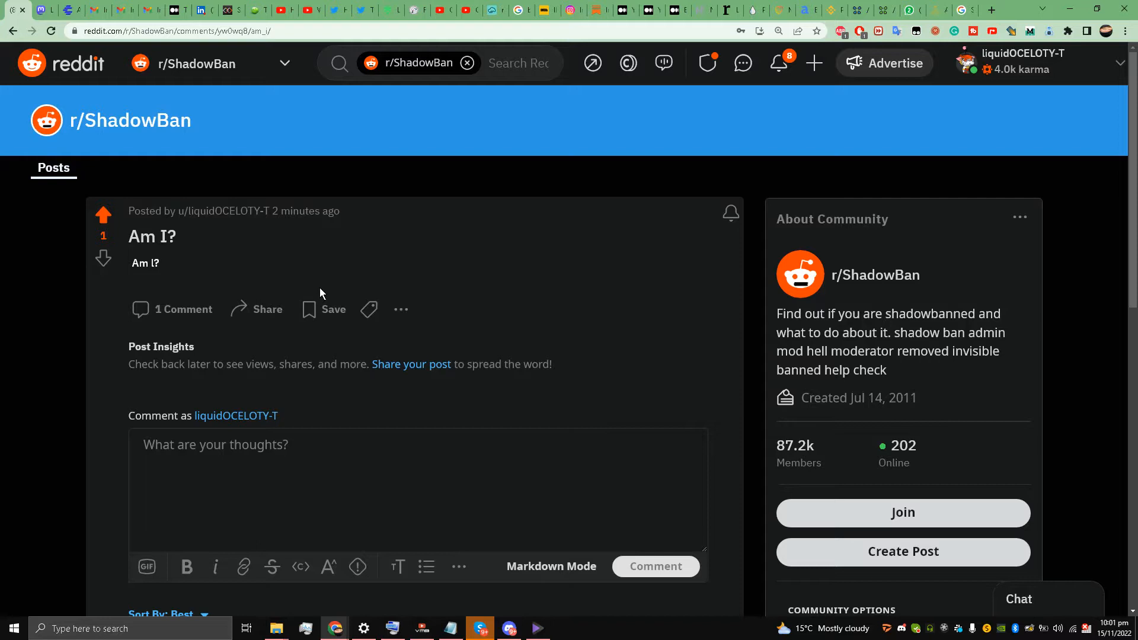
mouse_move(335, 255)
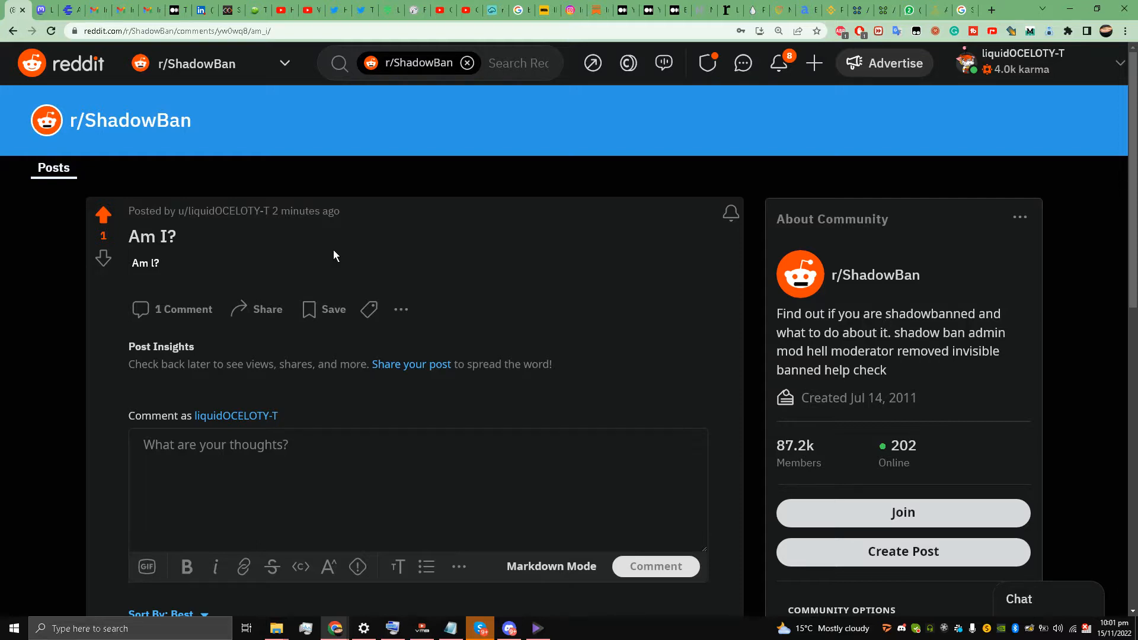
mouse_move(313, 244)
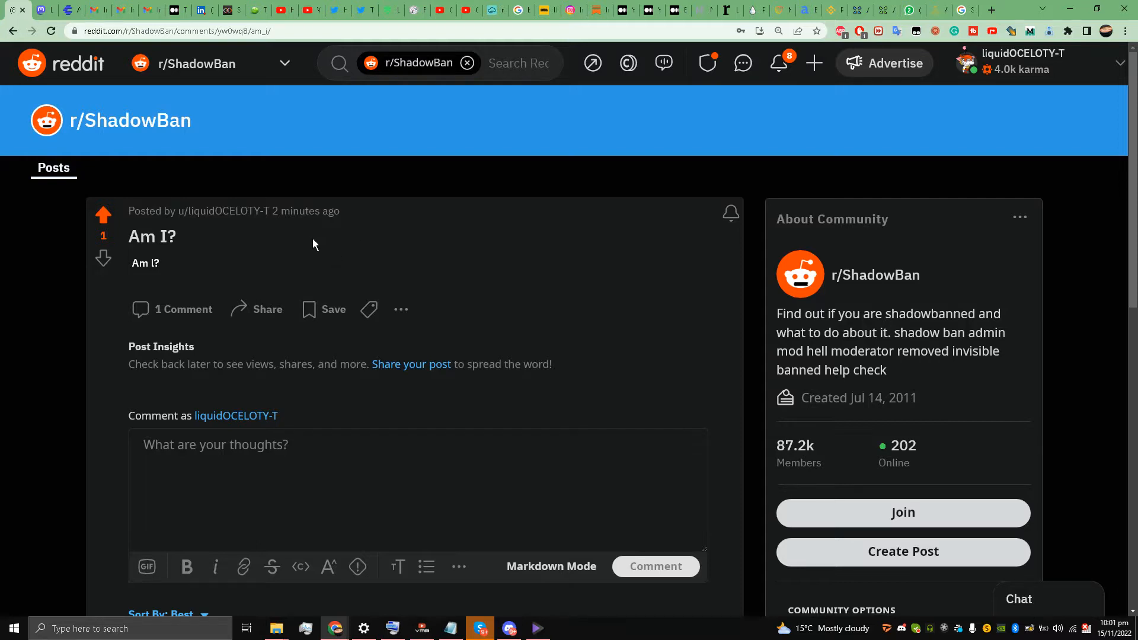
mouse_move(200, 158)
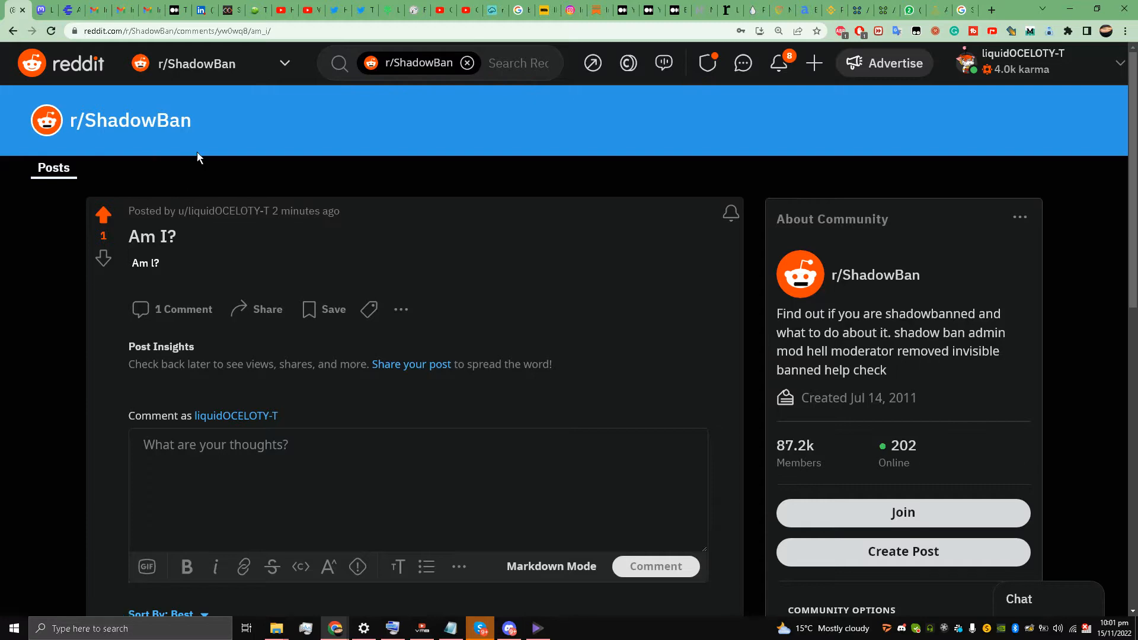
mouse_move(215, 108)
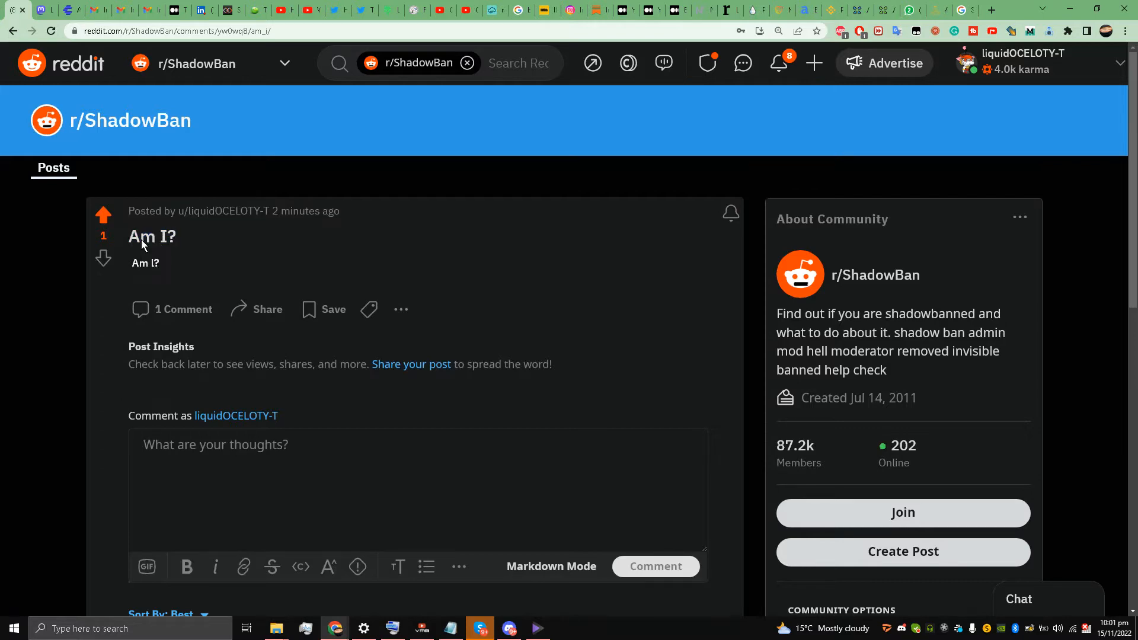
mouse_move(145, 263)
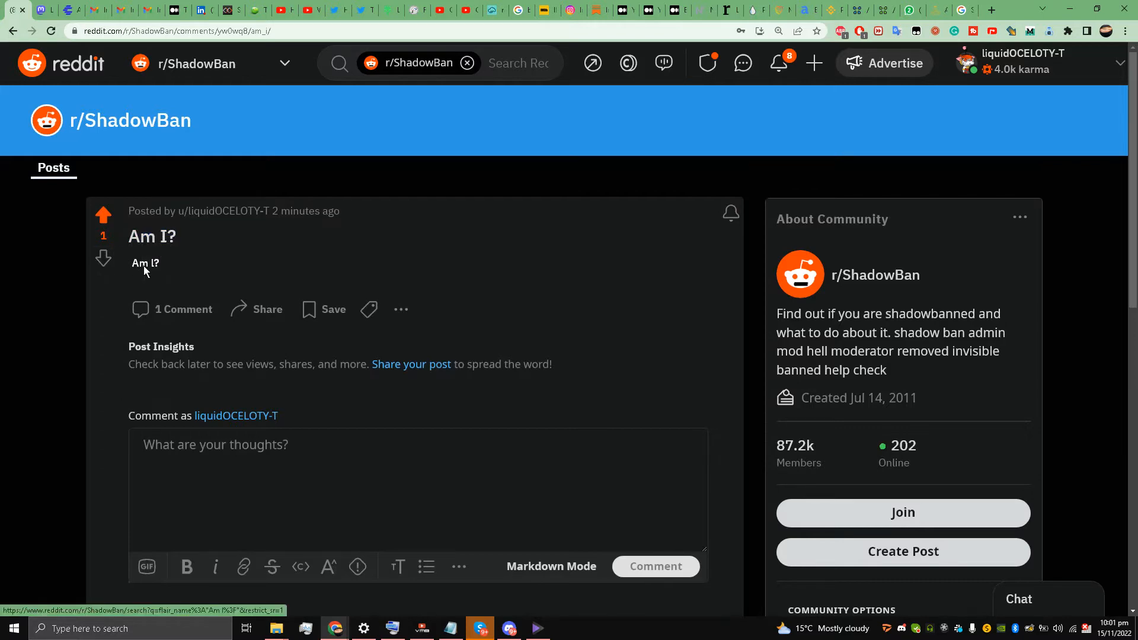
Highlight MarkdownShadowBot's 'you are shadowbanned' verdict line, then clear the selection
scroll(down, 3)
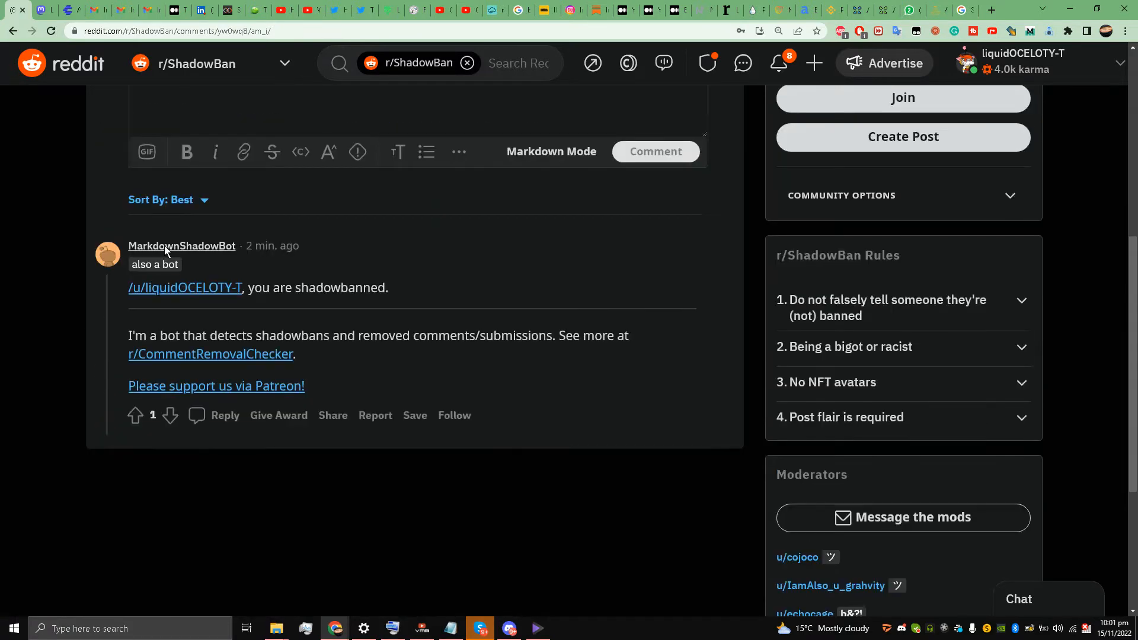
mouse_move(348, 304)
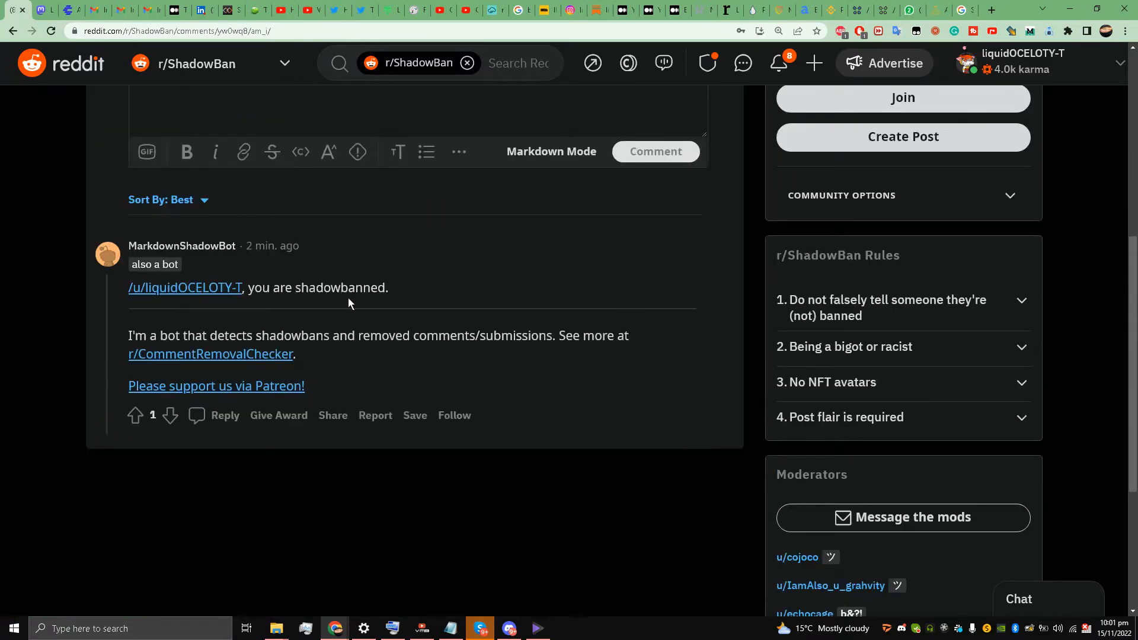
drag(247, 288, 388, 288)
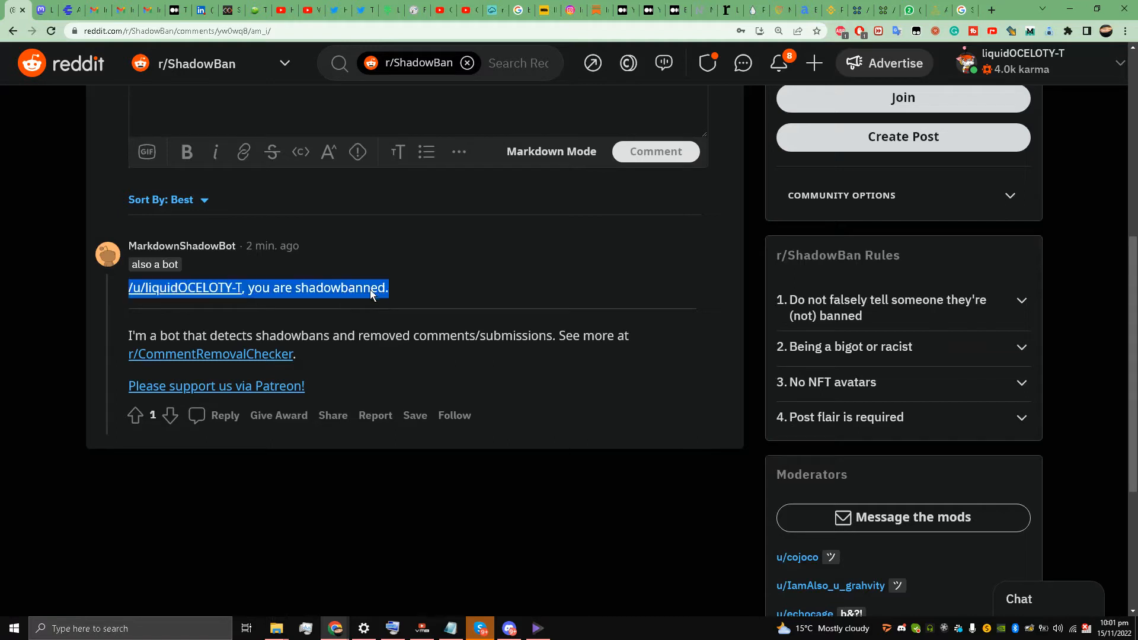
click(367, 294)
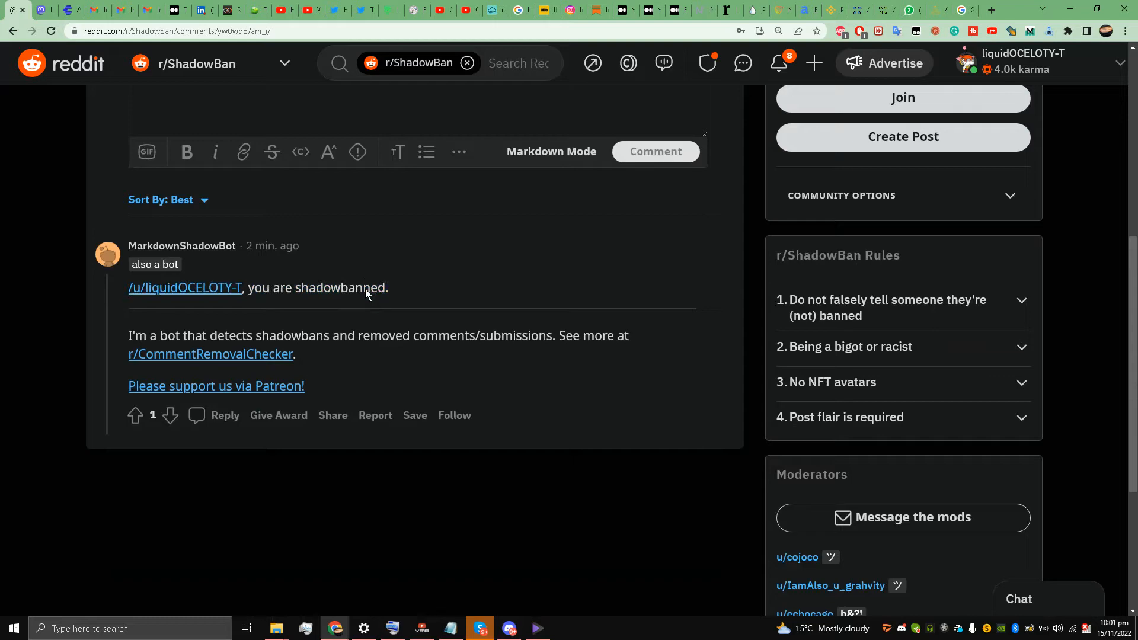
double_click(340, 288)
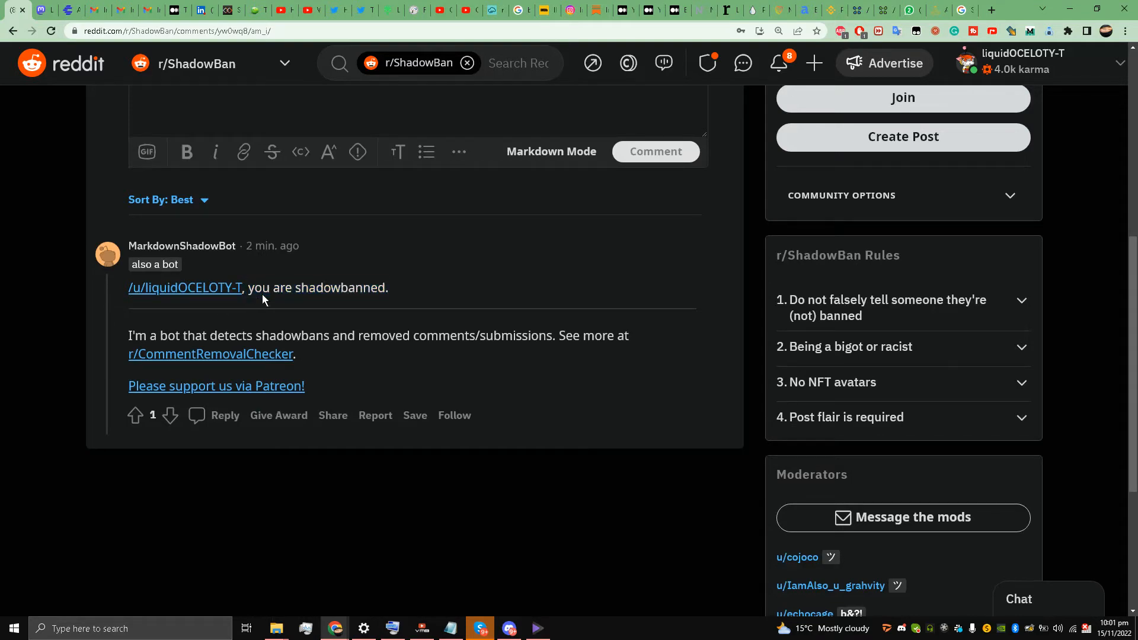
mouse_move(200, 324)
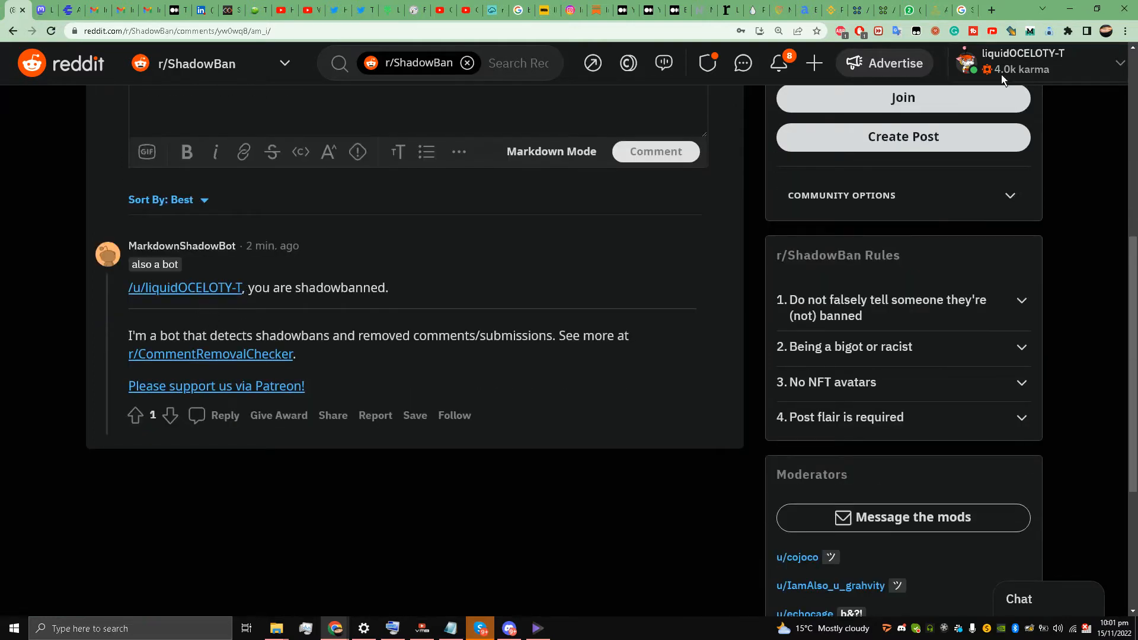
Open the signed-in account's profile and scroll through its recent 'Am I?' posts
click(185, 287)
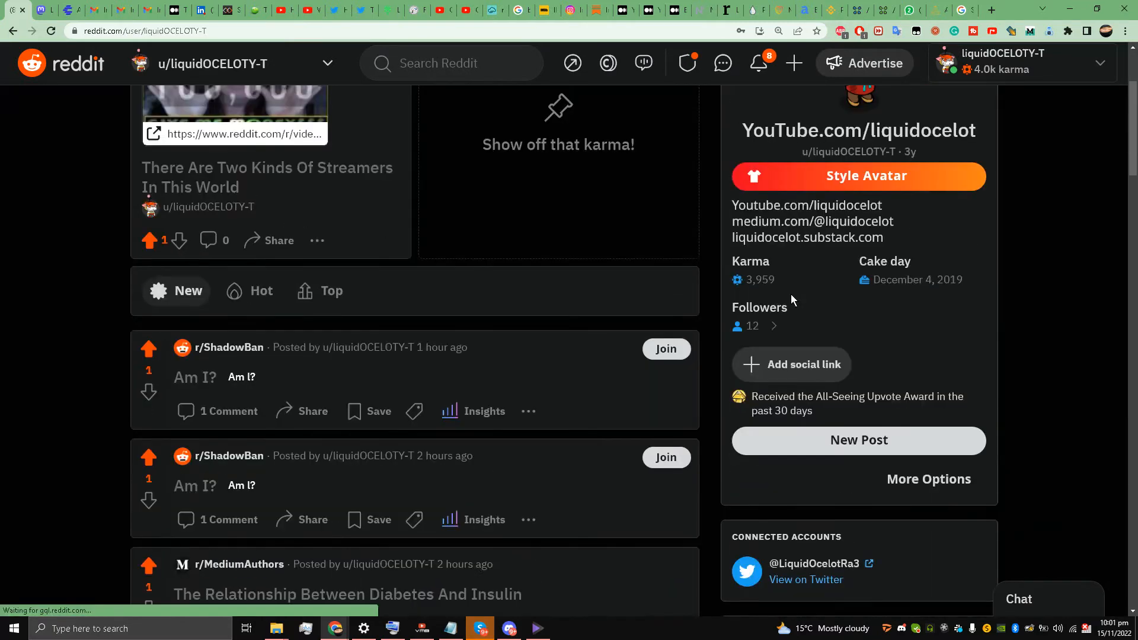
scroll(down, 3)
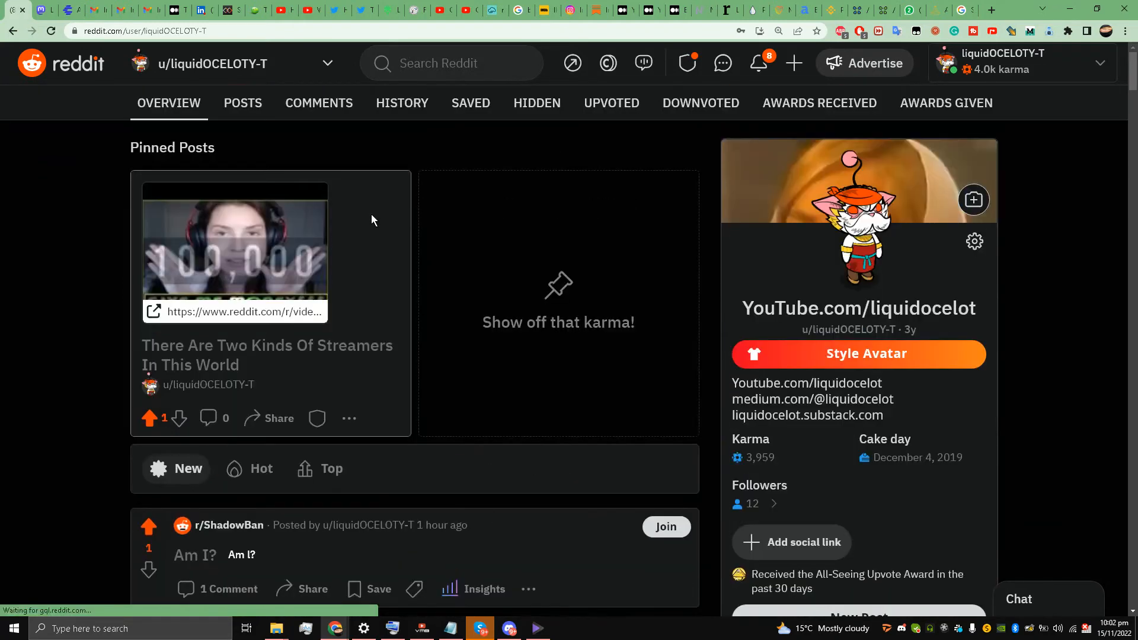
mouse_move(257, 379)
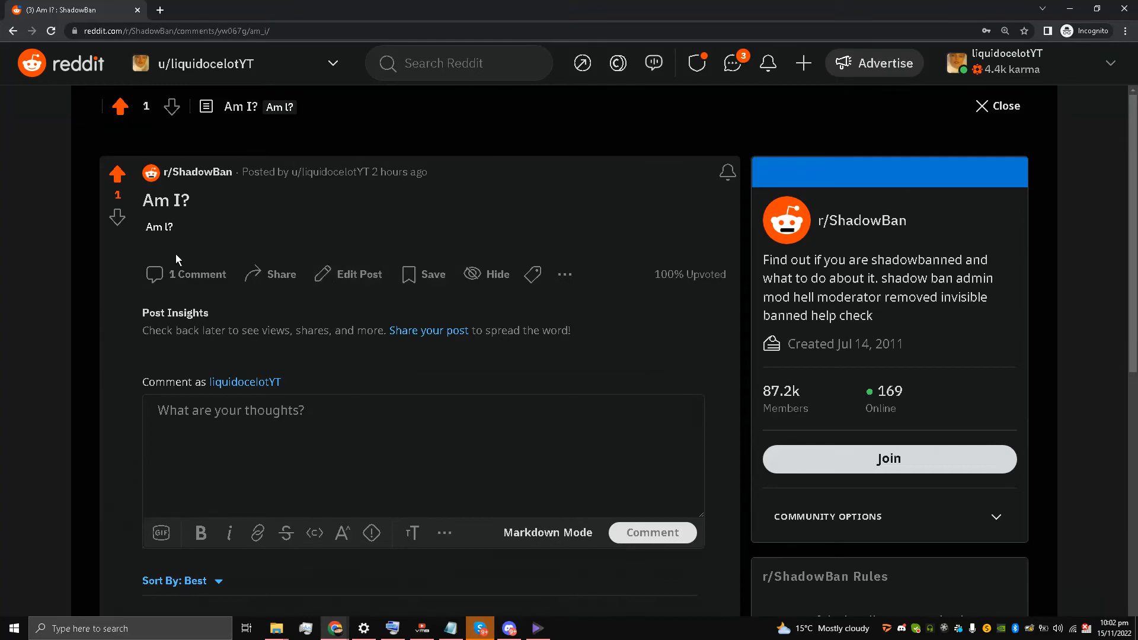
mouse_move(191, 209)
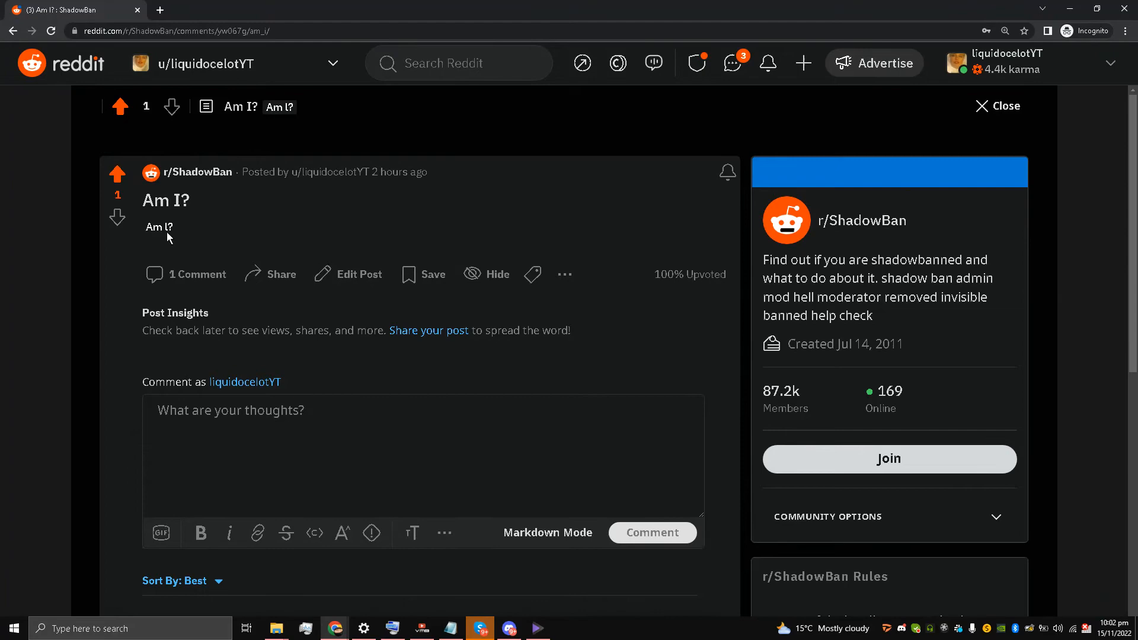
Scroll the backup account's 'Am I?' post to the bot's not-shadowbanned reply
scroll(down, 3)
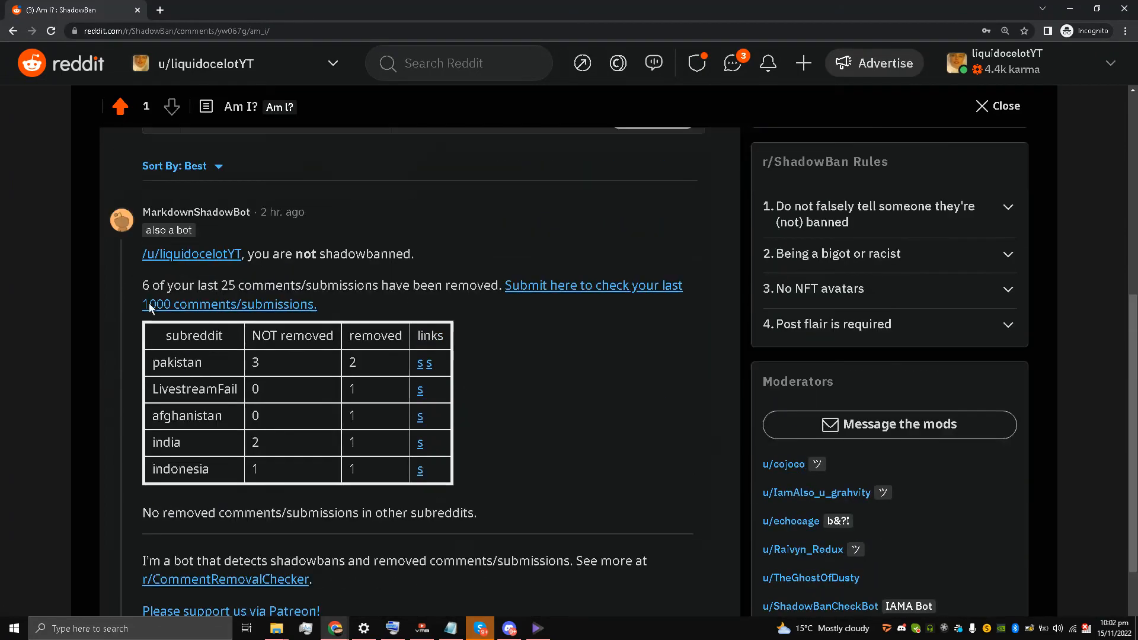
drag(146, 253, 415, 253)
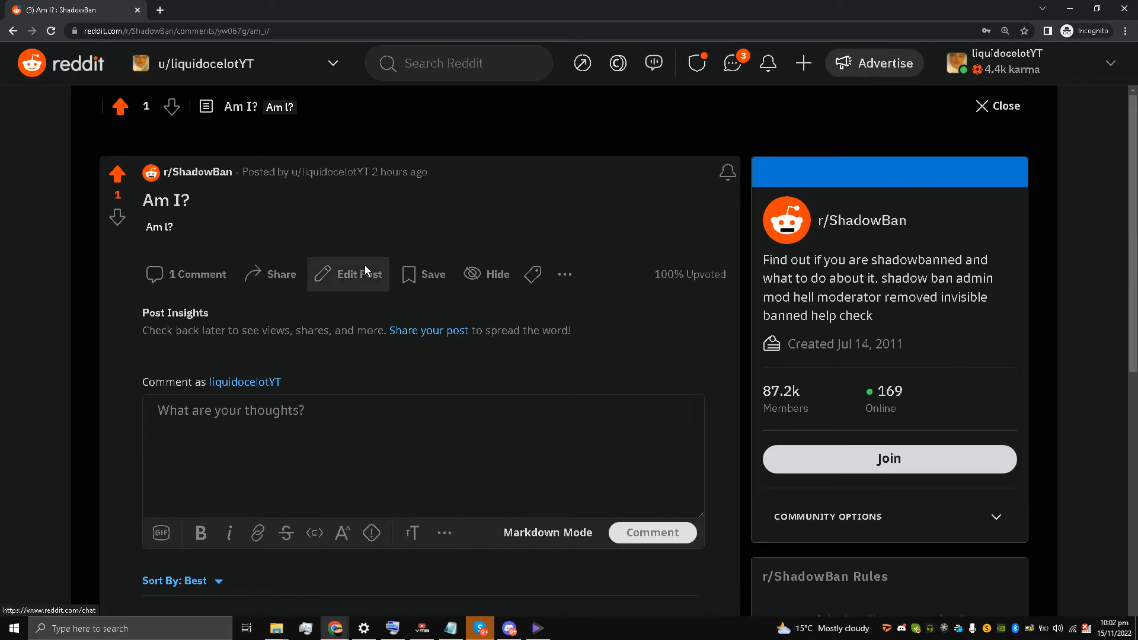
mouse_move(585, 238)
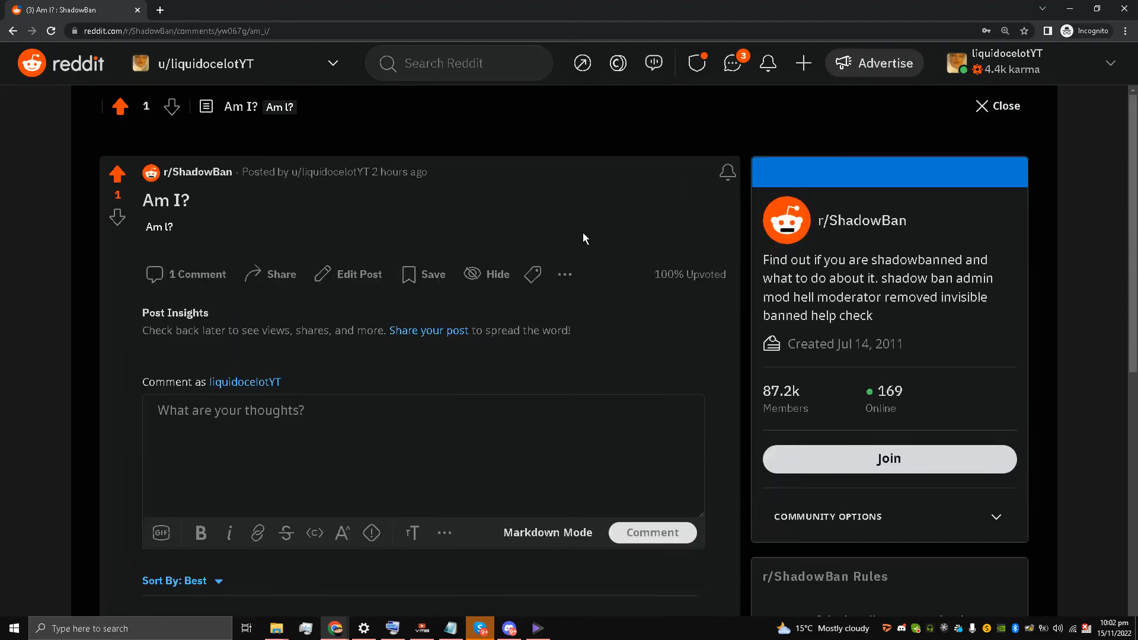
mouse_move(601, 332)
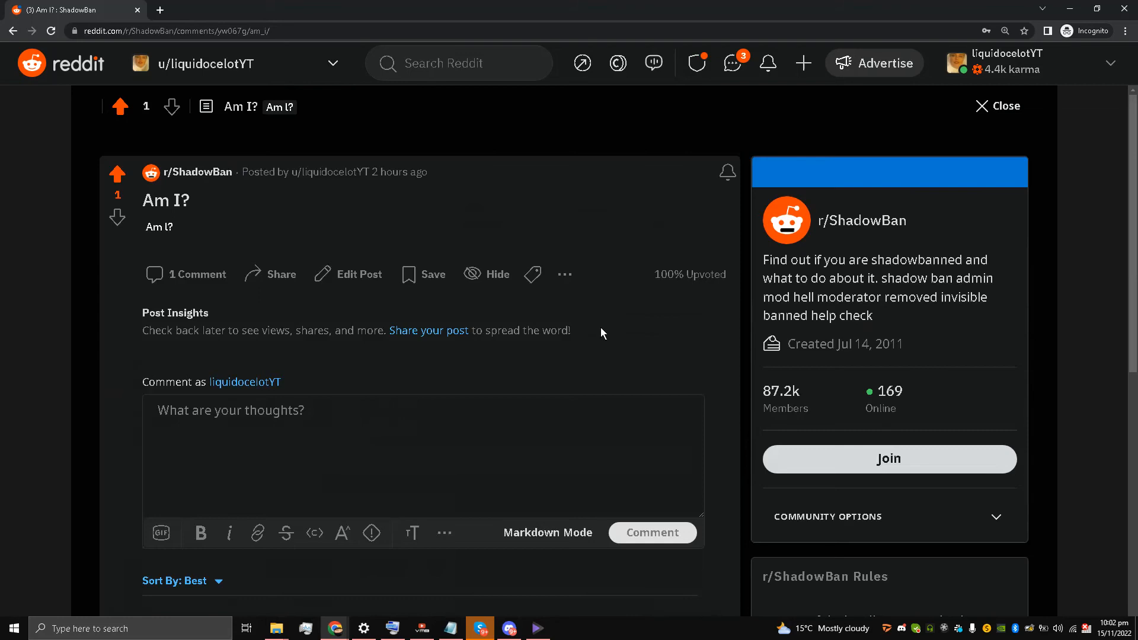
mouse_move(891, 623)
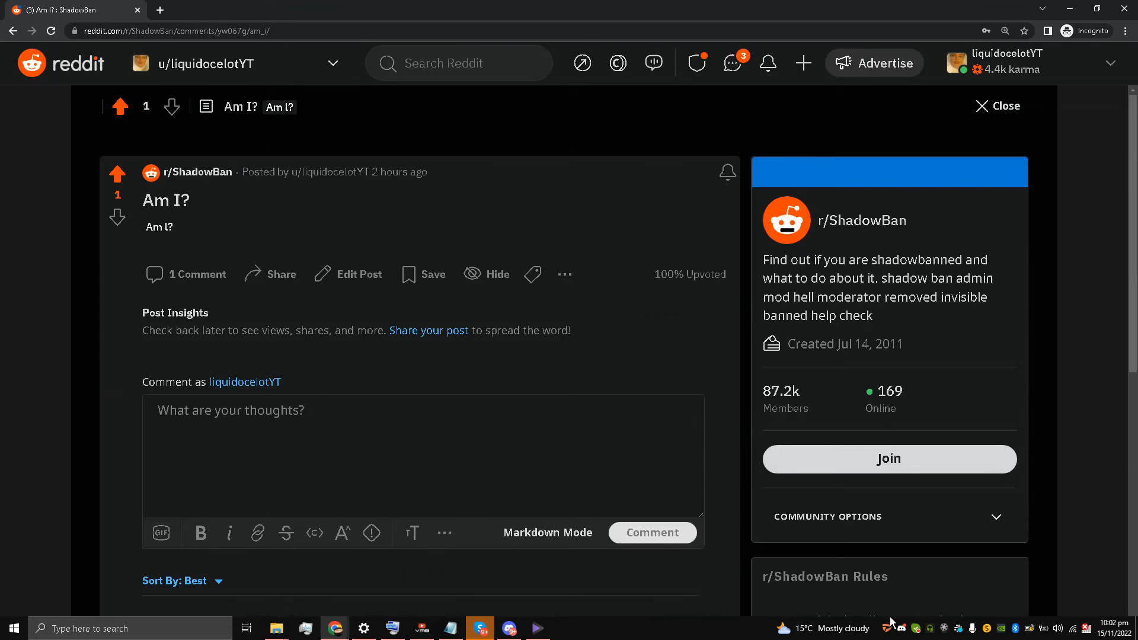